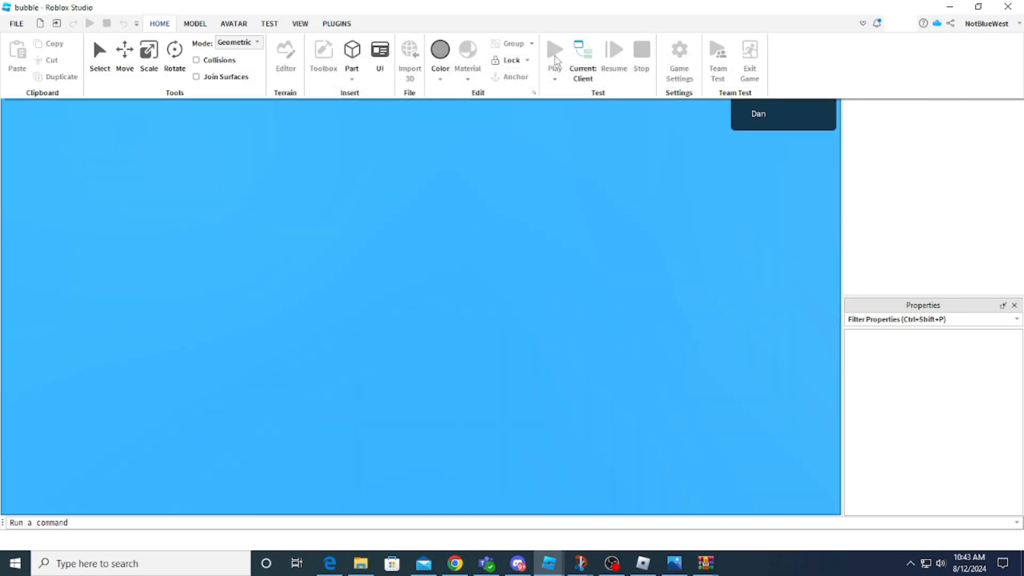
Start a play test of the game from the Home tab.
click(555, 49)
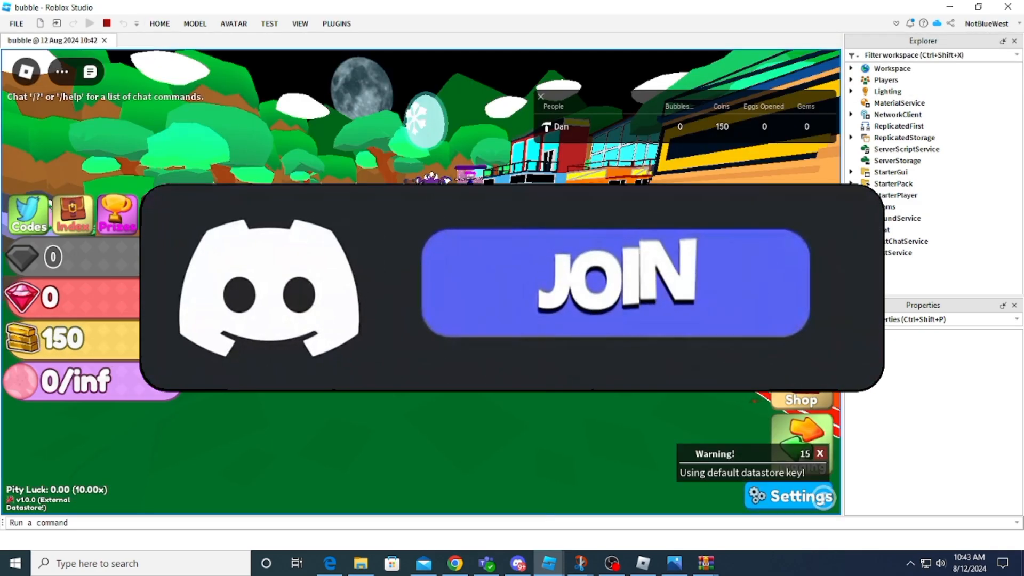
Dismiss the Discord join popup so the gems menu can be reached.
click(611, 282)
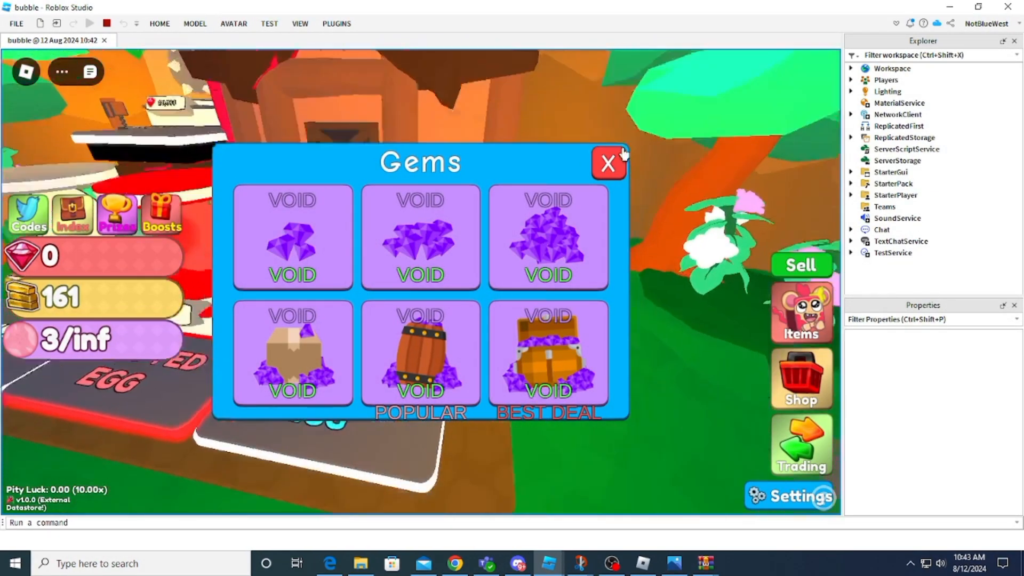
Buy the Beta TV pet from the Shop for 179 as a test purchase and skip the reveal.
click(607, 163)
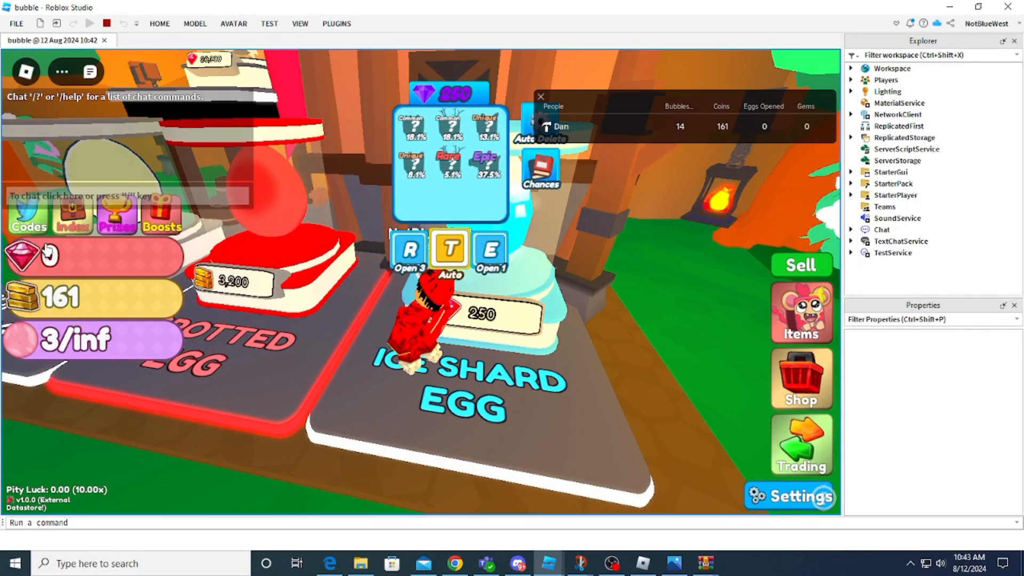
click(801, 378)
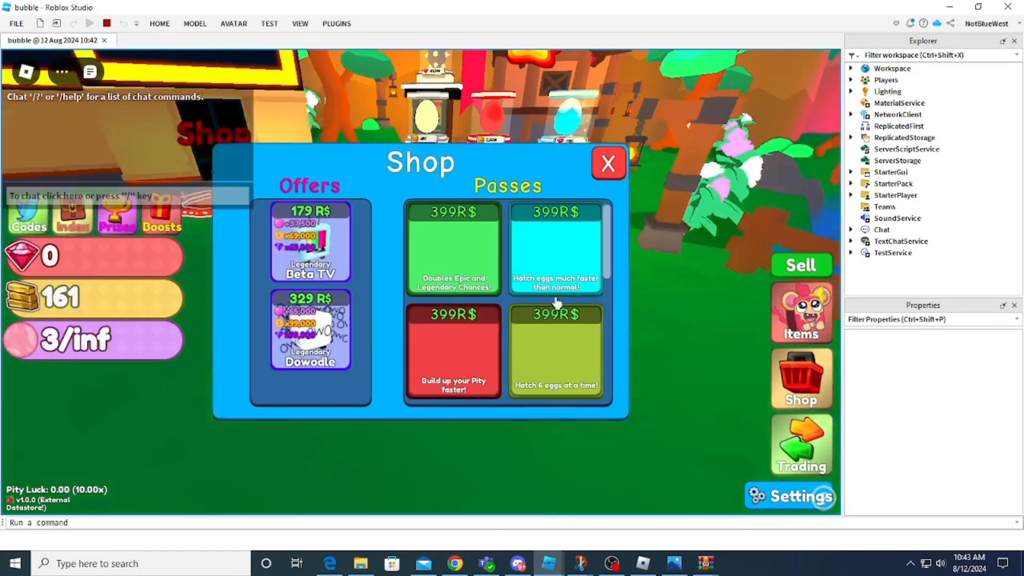
click(312, 242)
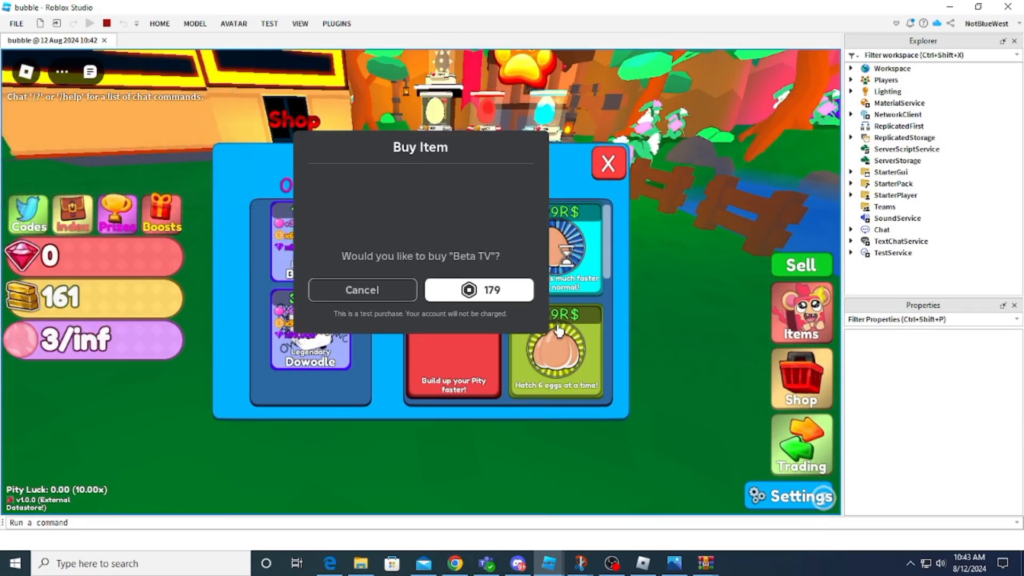
click(478, 290)
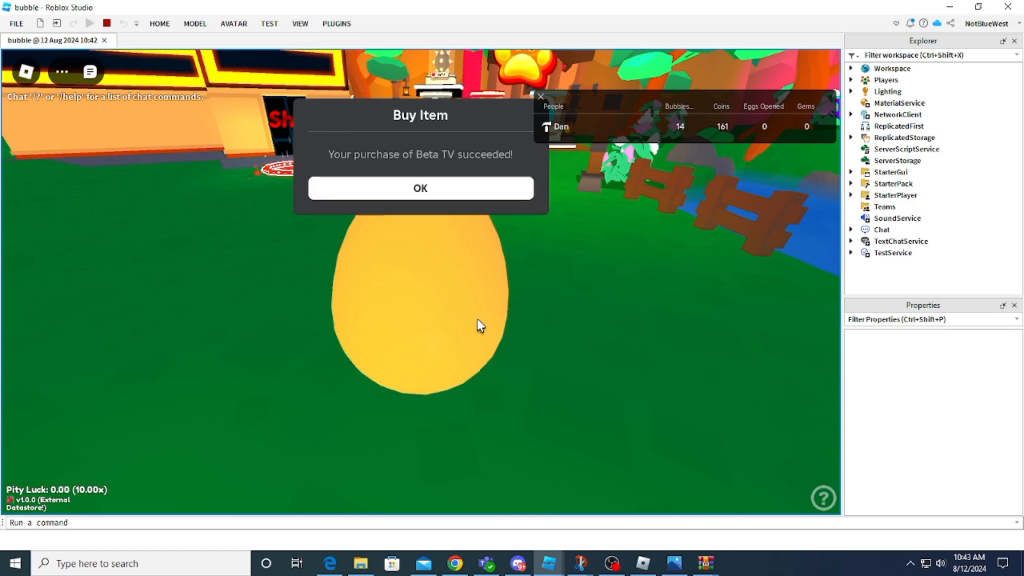
click(420, 188)
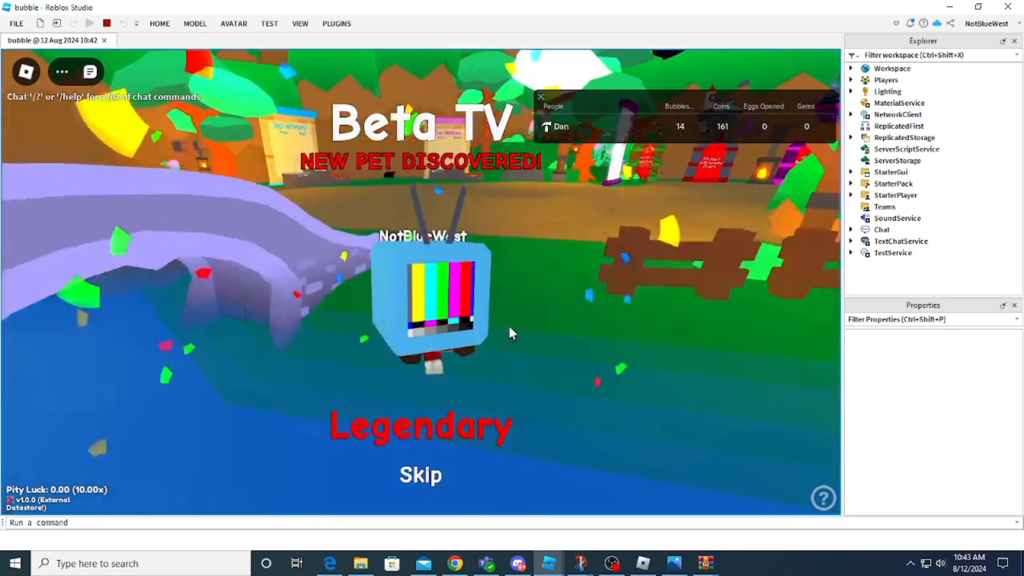
click(420, 475)
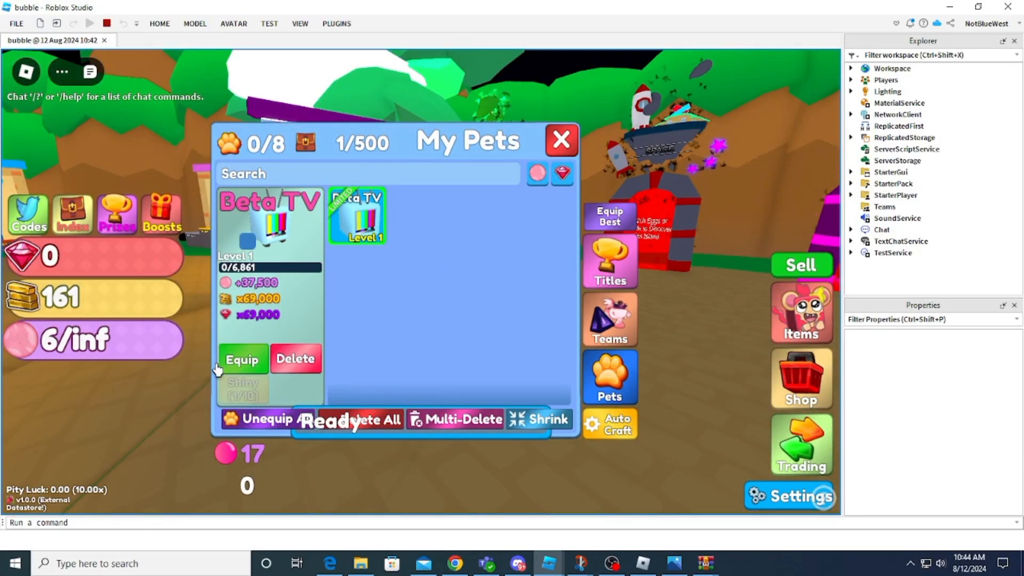
Equip the Beta TV pet from My Pets so it follows the player.
click(562, 141)
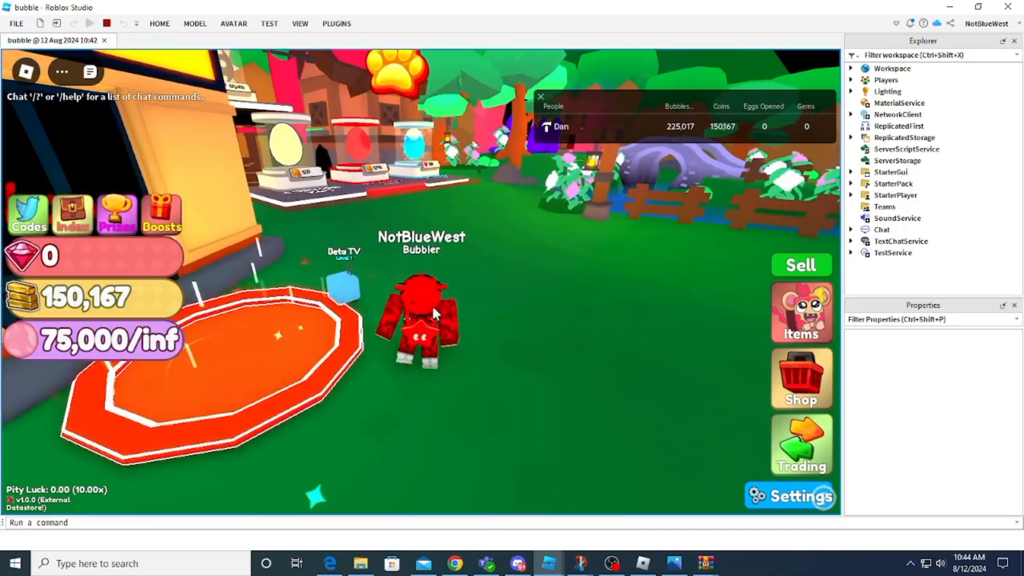
Browse the gum shop's Flavors (Watermelon details) and Faces lists, then close it before hatching eggs.
click(802, 377)
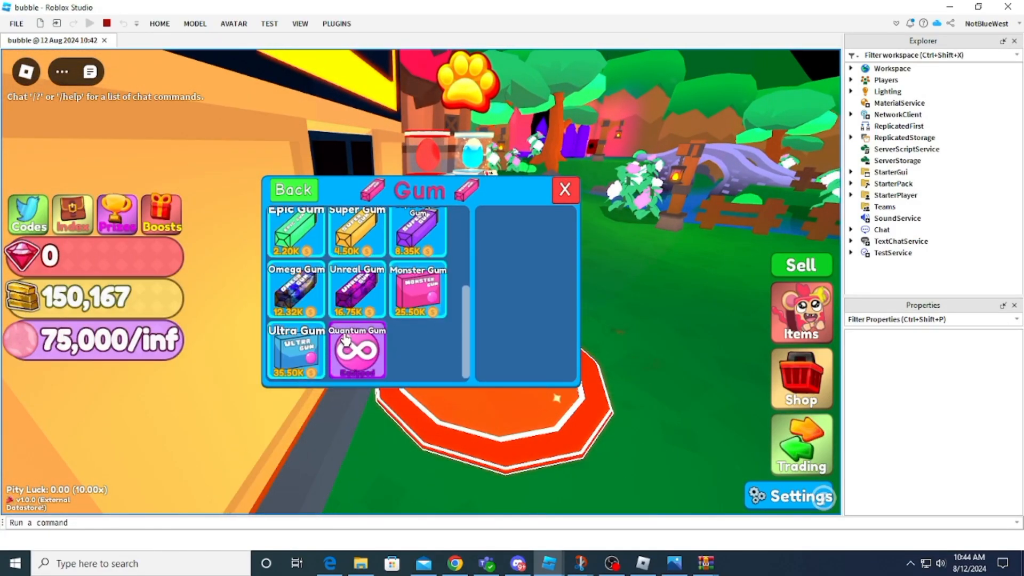
click(566, 190)
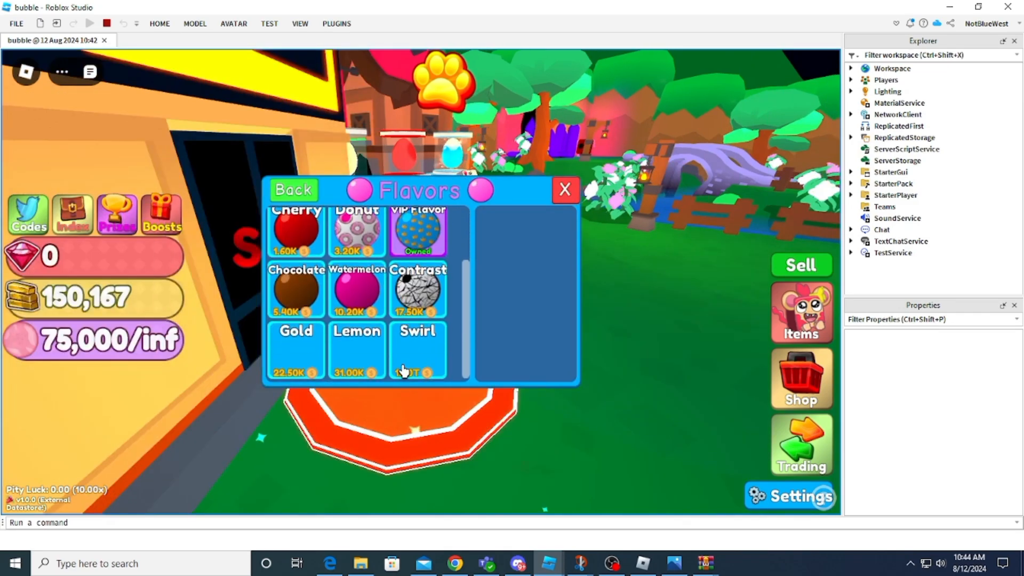
click(357, 289)
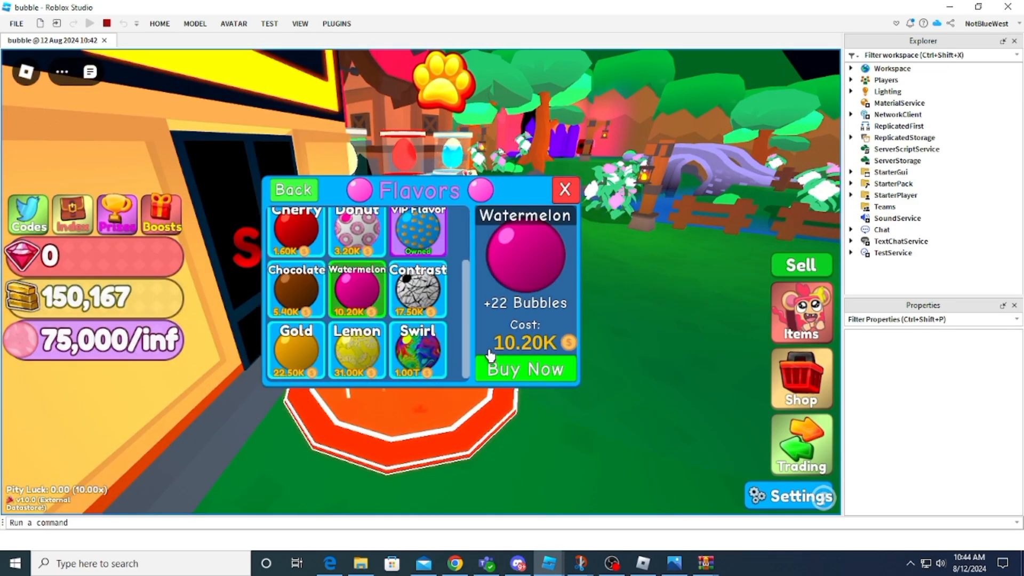
click(356, 355)
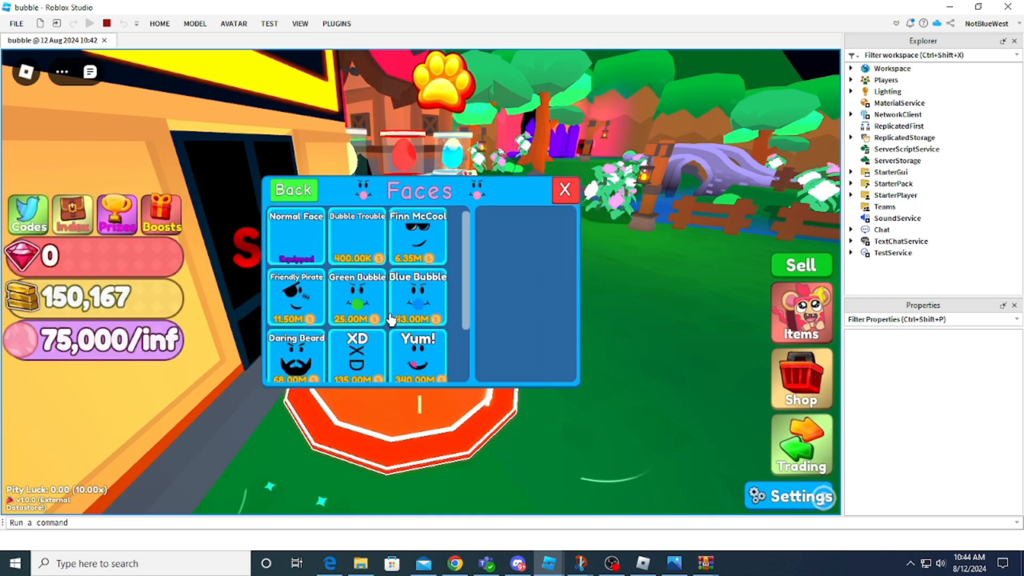
click(565, 190)
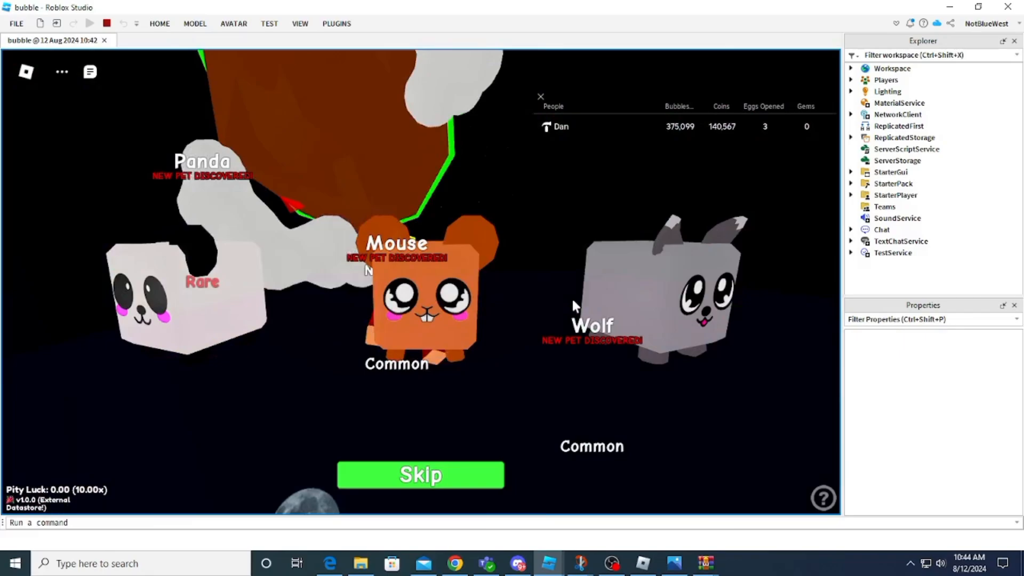
Skip the hatch reveal and bring up the Codes redemption window.
click(420, 474)
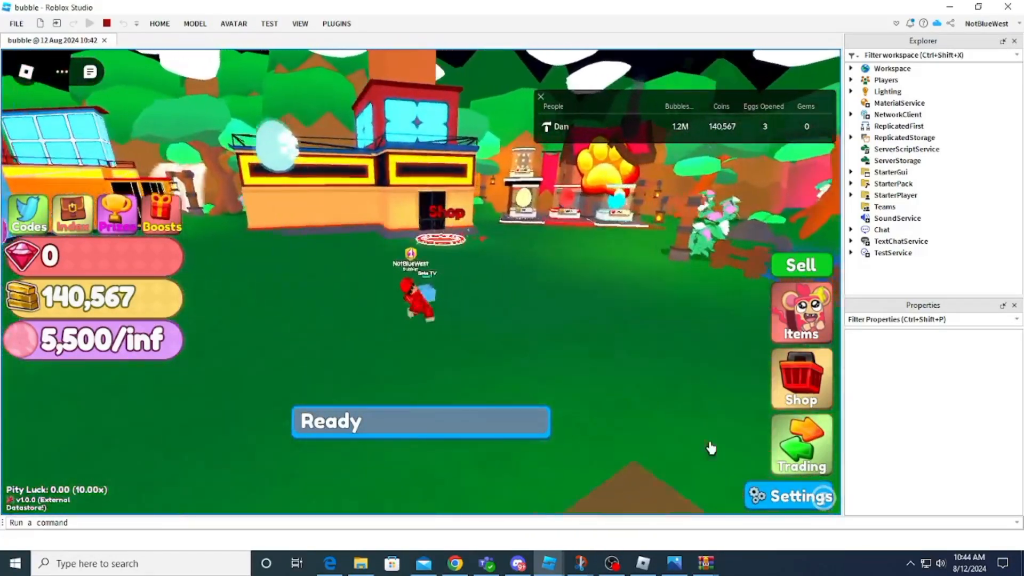
click(26, 216)
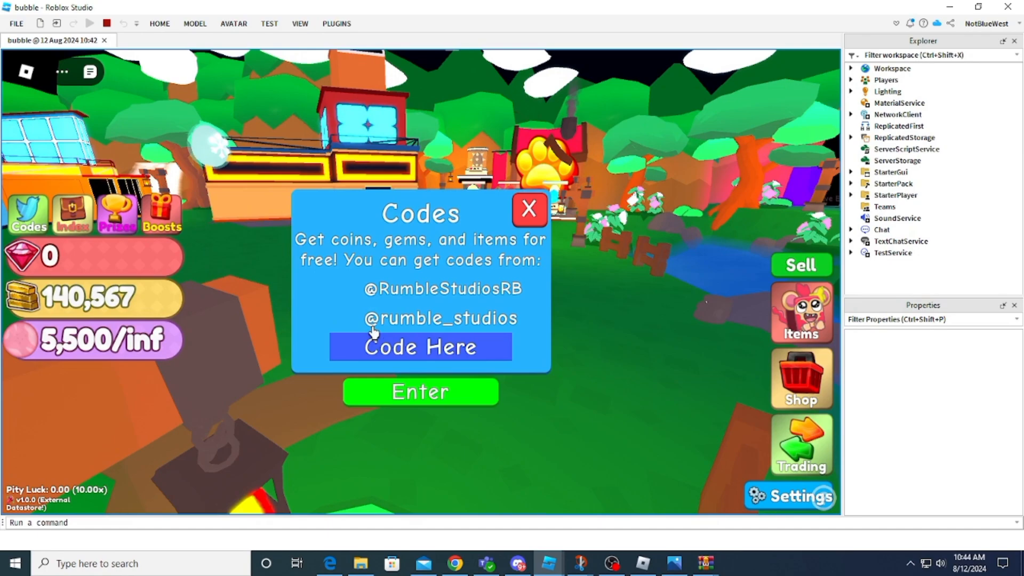